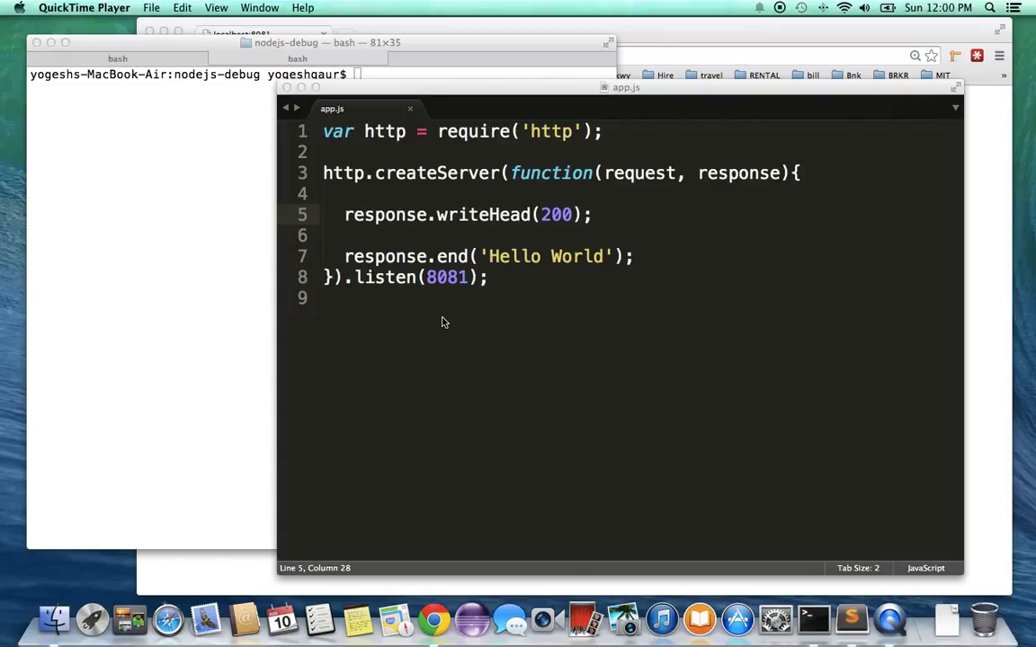
mouse_move(351, 200)
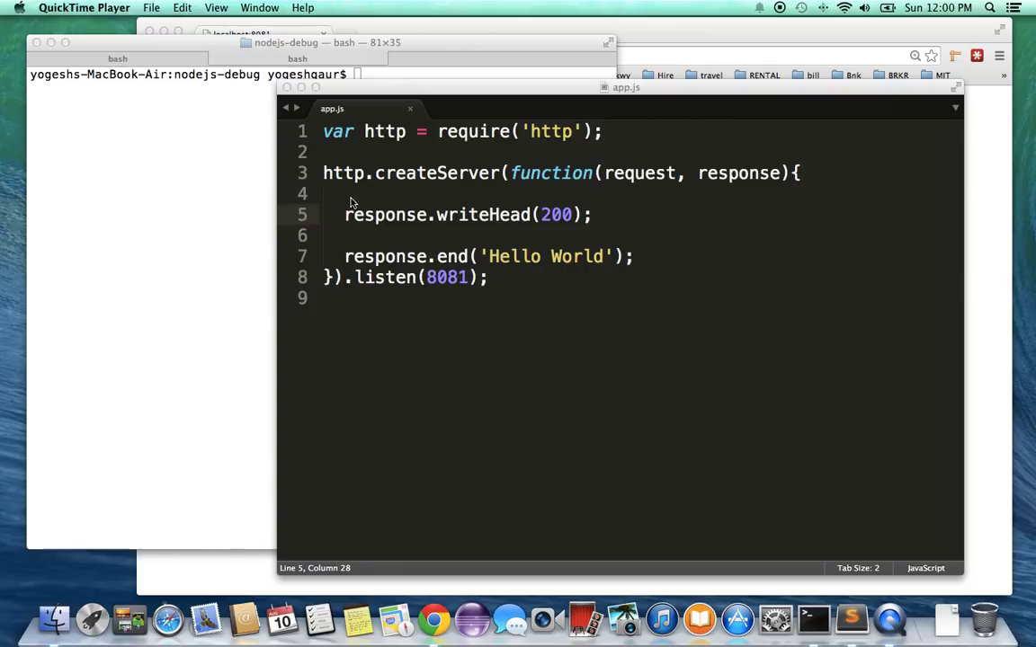
mouse_move(366, 199)
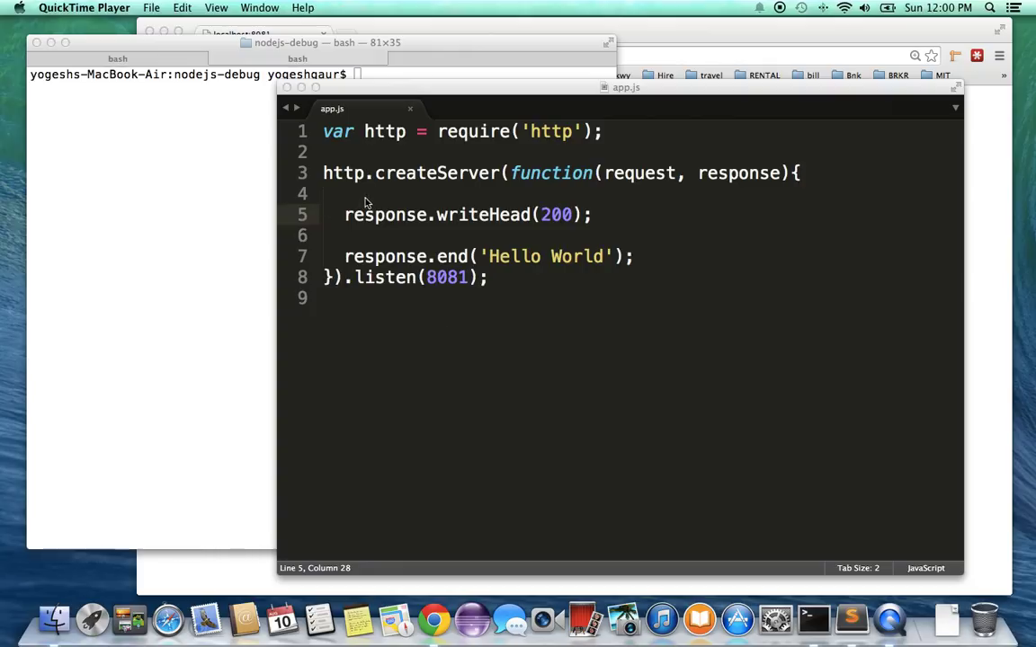
mouse_move(389, 184)
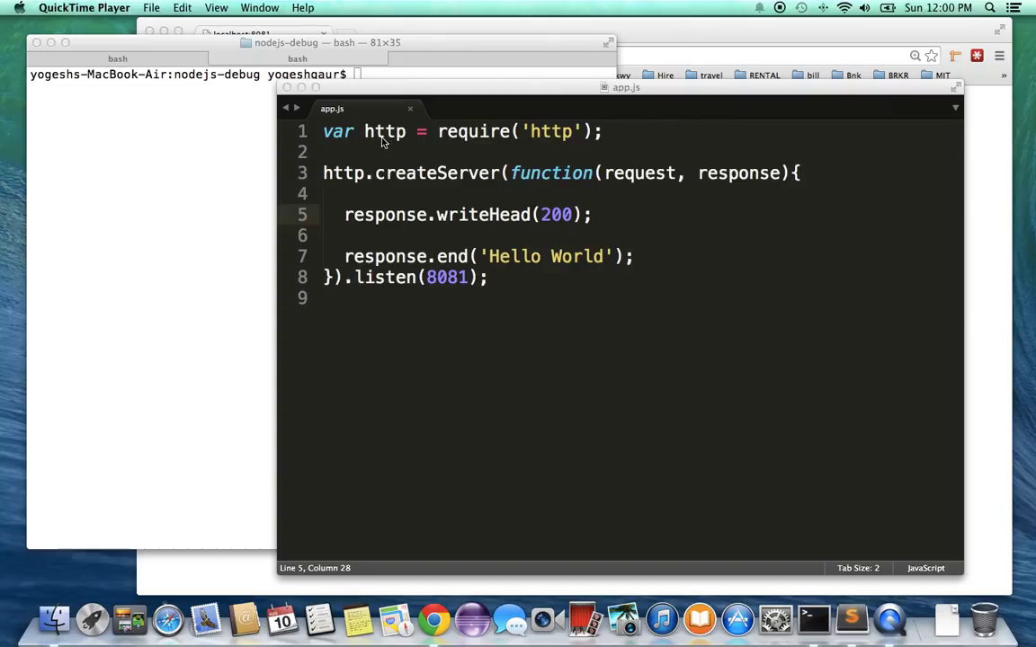
mouse_move(388, 140)
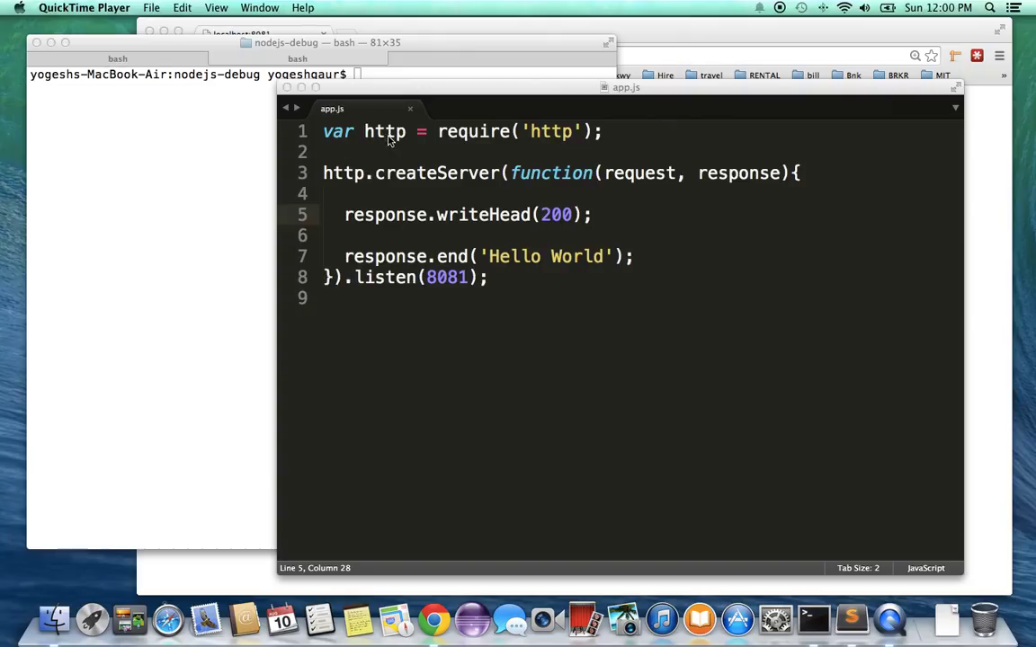
mouse_move(384, 183)
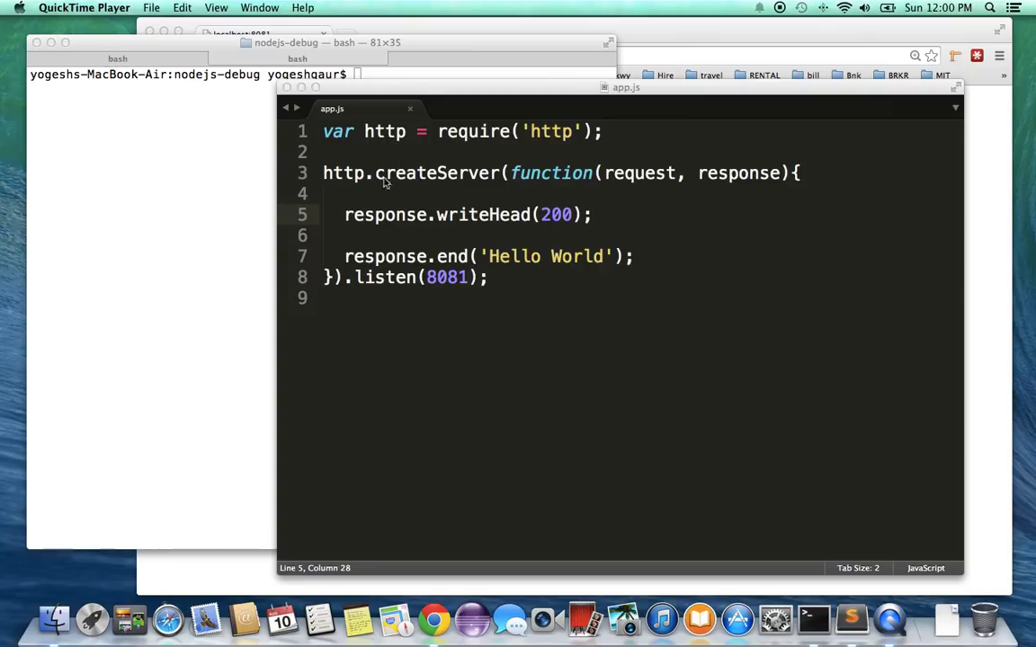
mouse_move(536, 189)
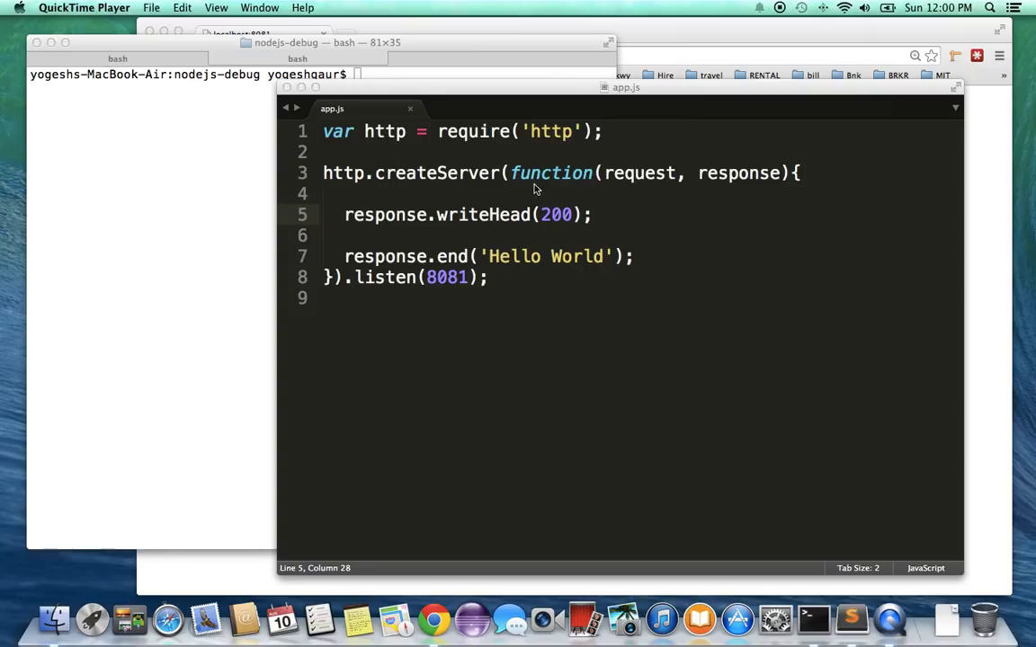
mouse_move(680, 189)
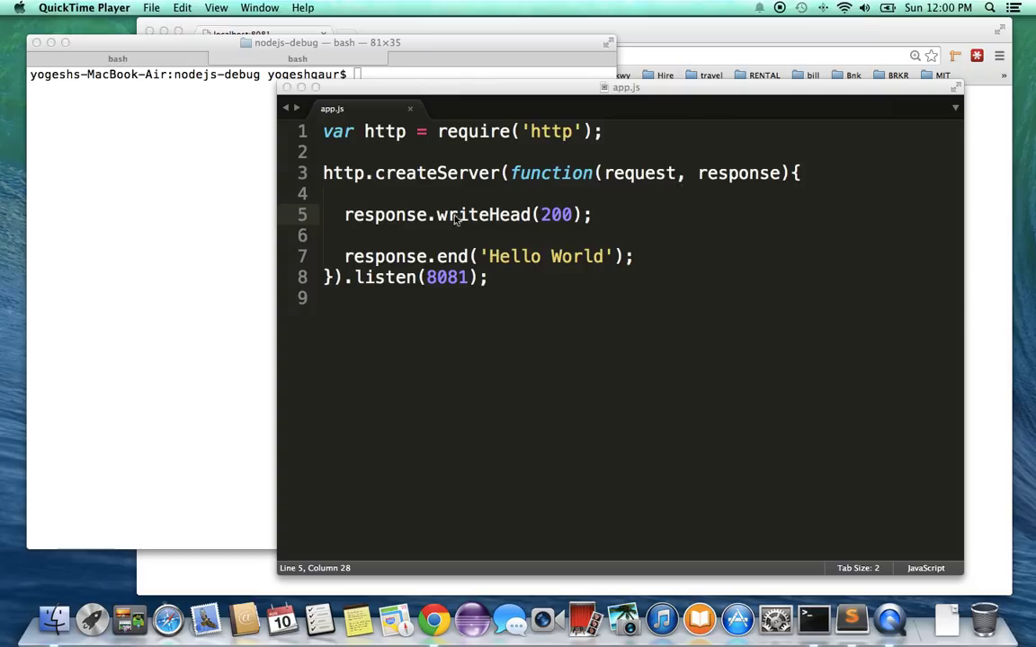
mouse_move(532, 230)
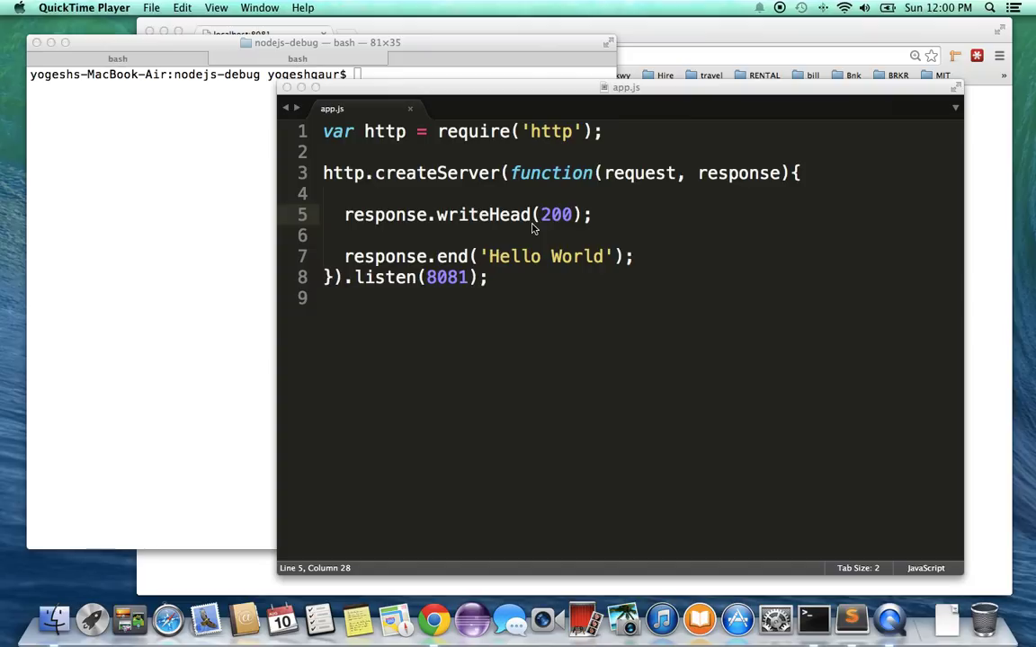
mouse_move(554, 263)
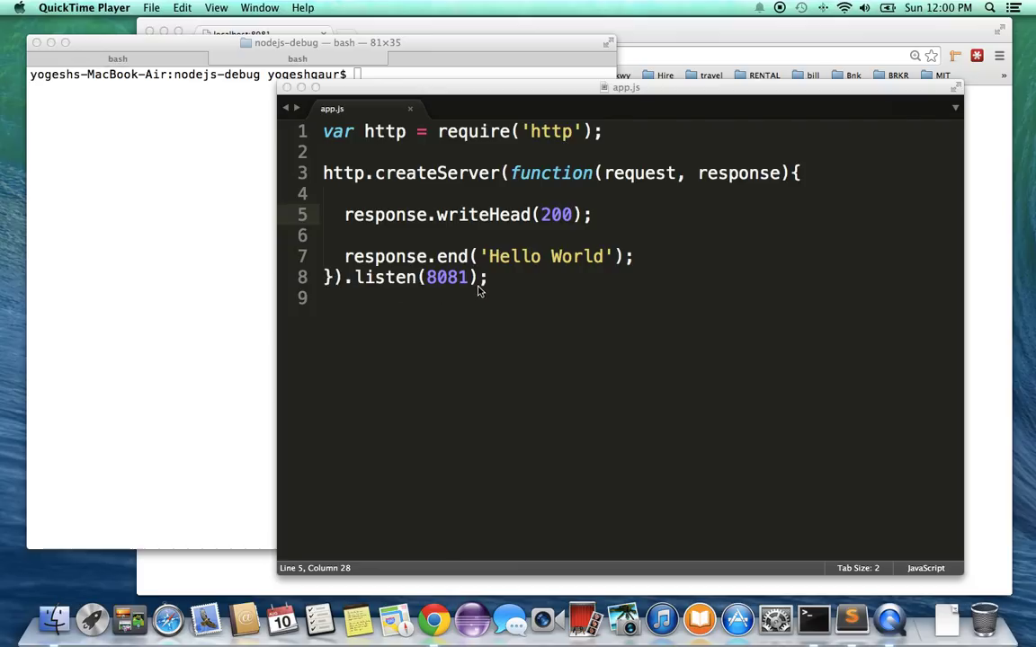
Step: Run 'node app.js' in Terminal to start the Hello World server
click(507, 289)
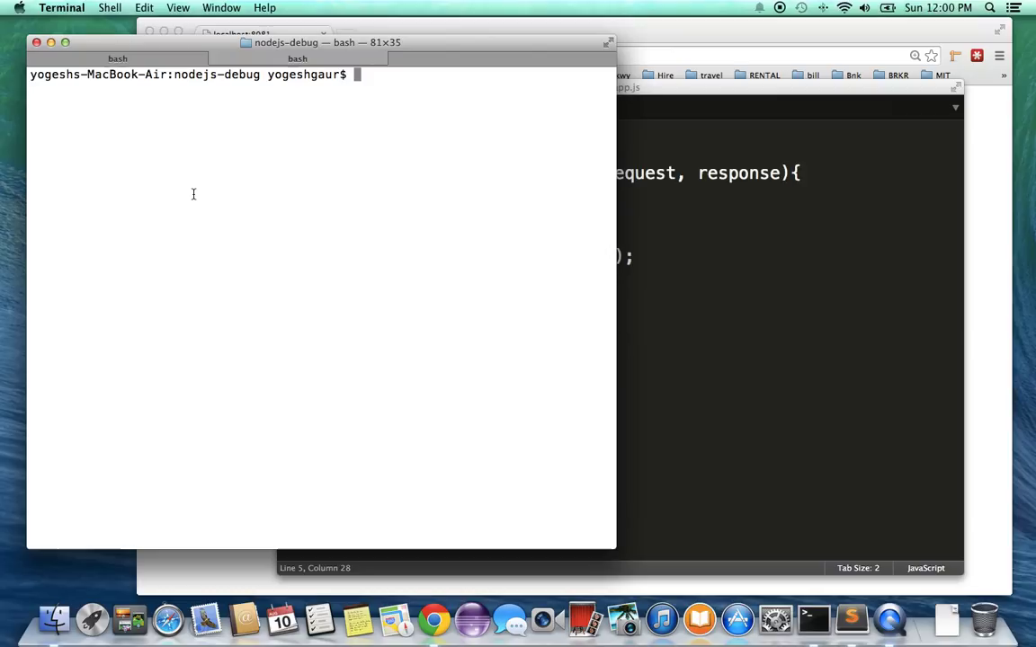
text(n)
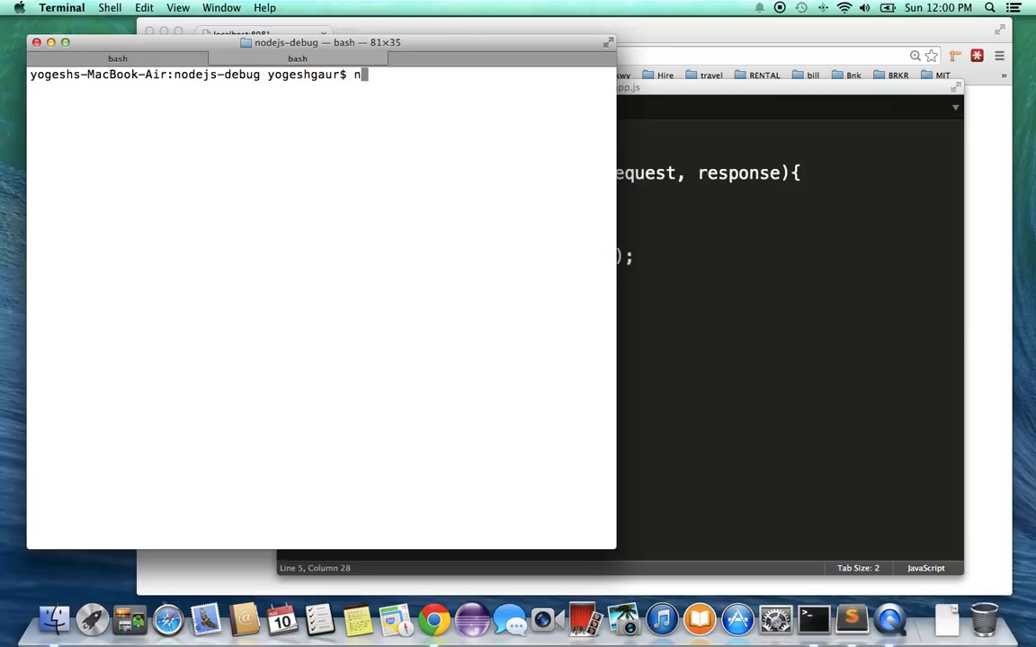
text(ode app.js)
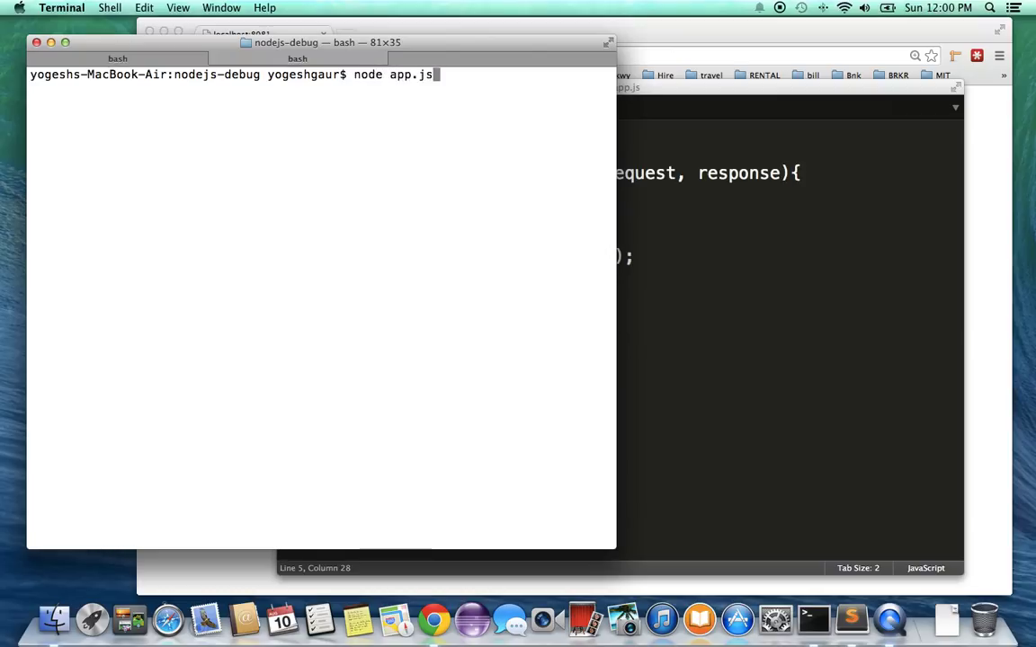
key(enter)
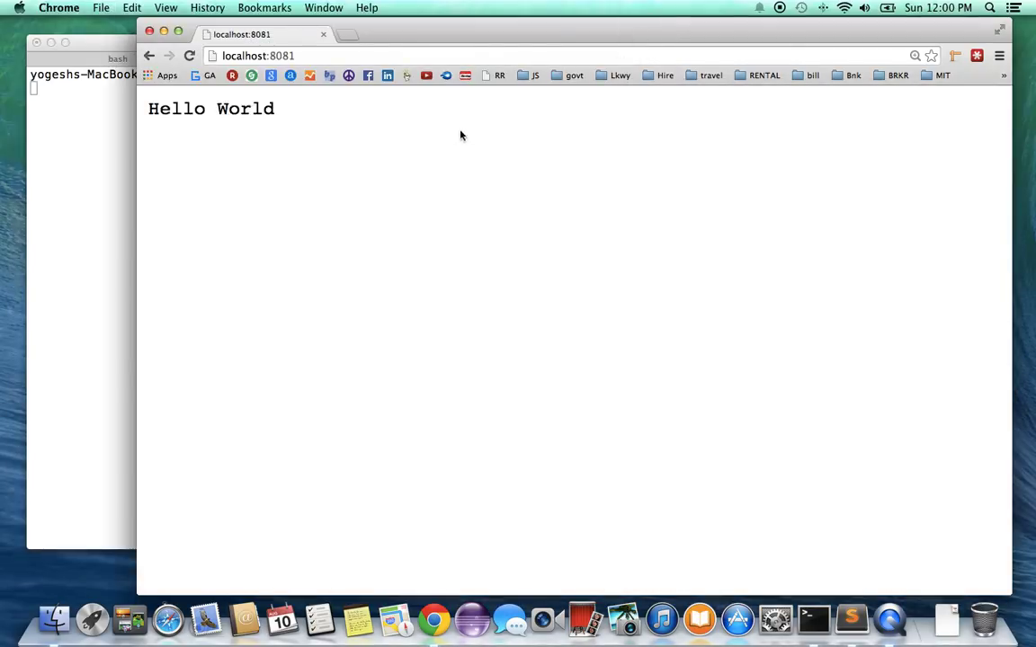
mouse_move(399, 151)
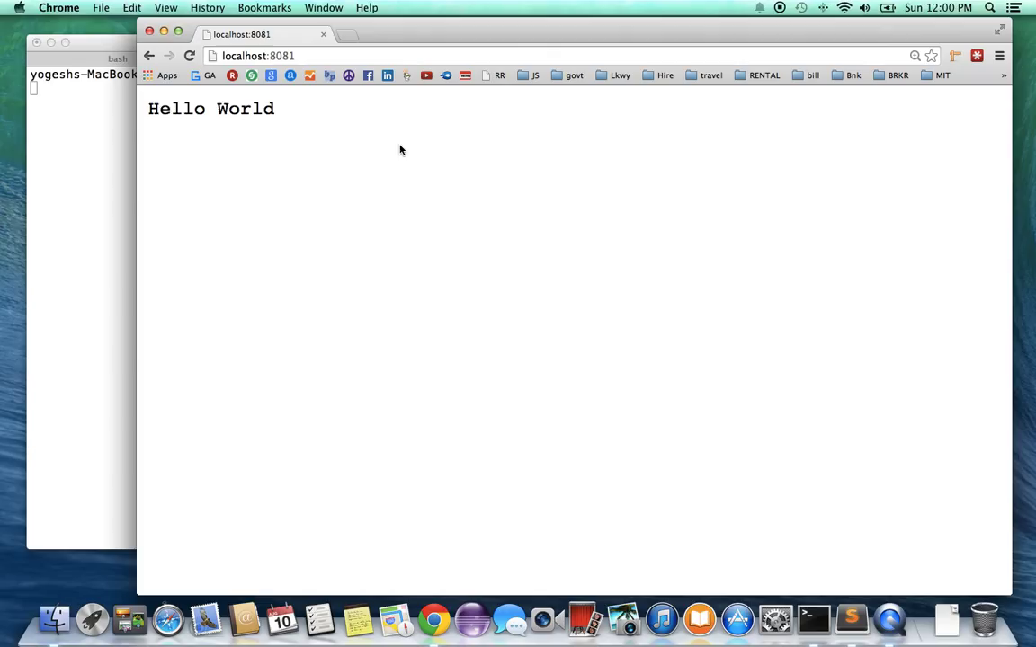
mouse_move(281, 130)
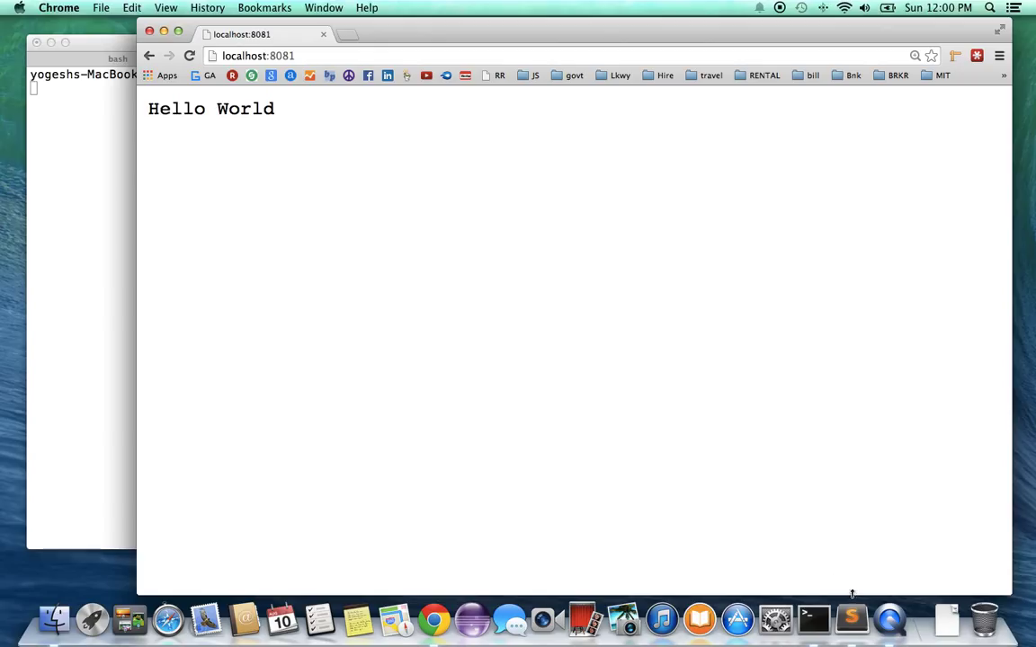
Step: Return to the Terminal window where the node app.js server is running
click(849, 619)
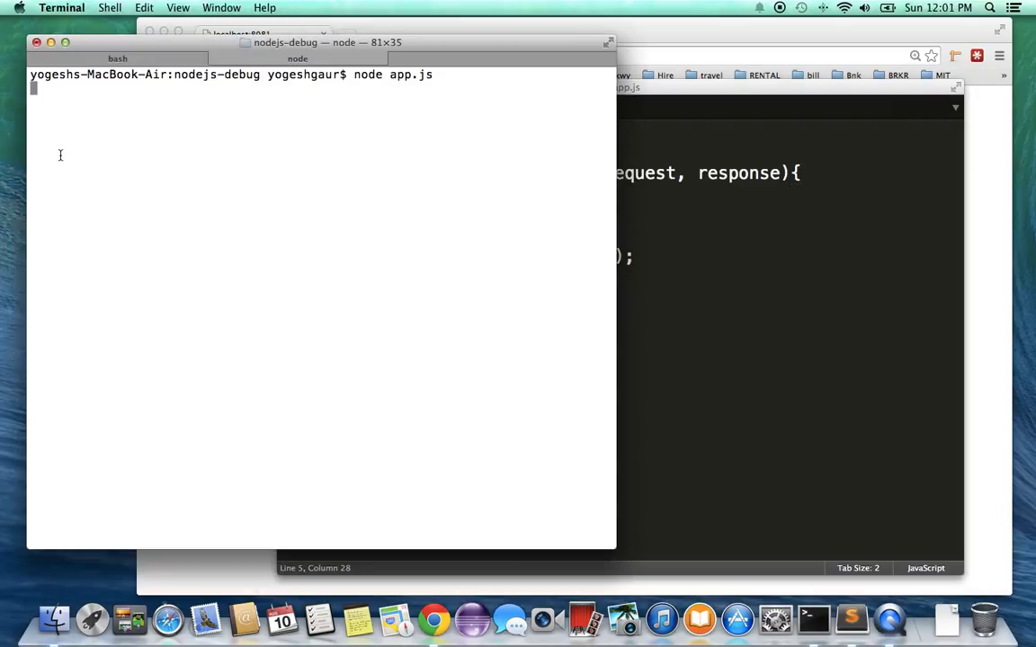
Step: Stop the server, grep the shell history for node-inspector commands and paste the sudo npm install line
key(ctrl+c)
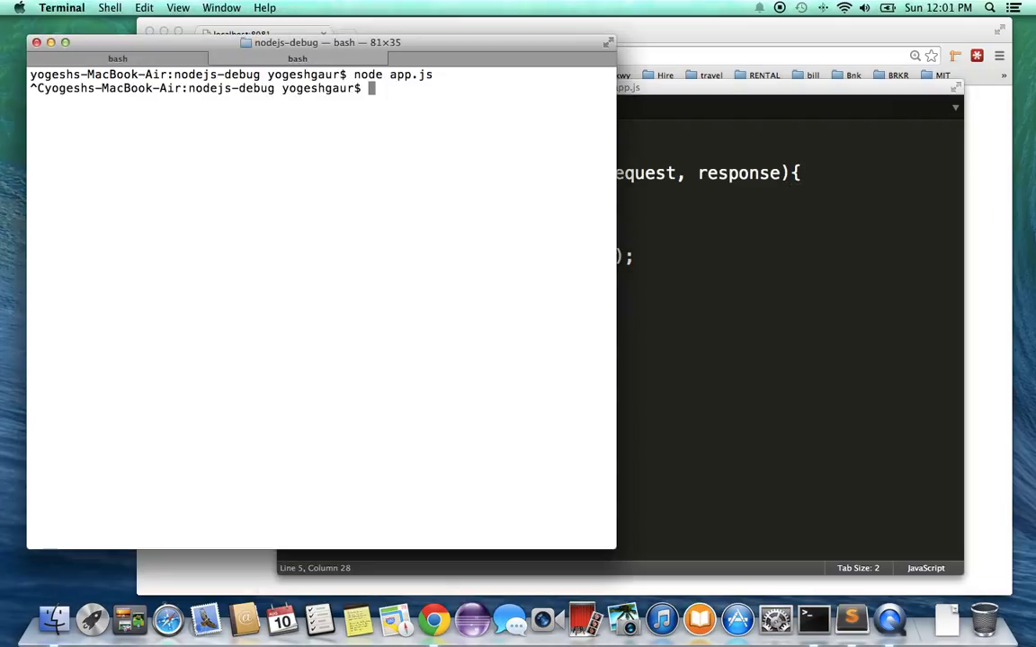
text(history |)
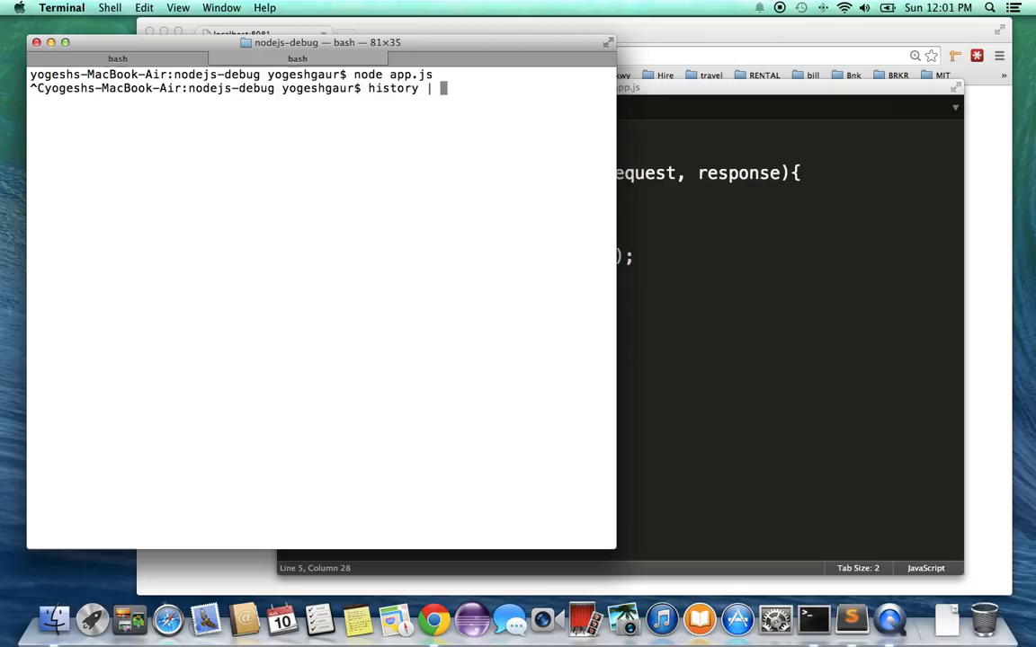
text(grep node-in)
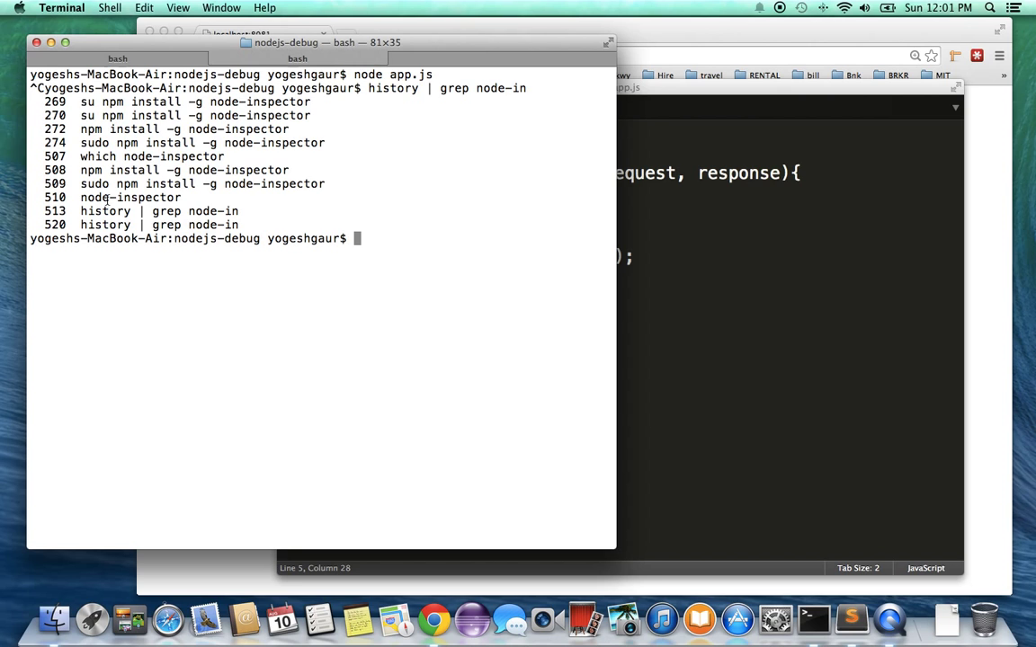
double_click(201, 184)
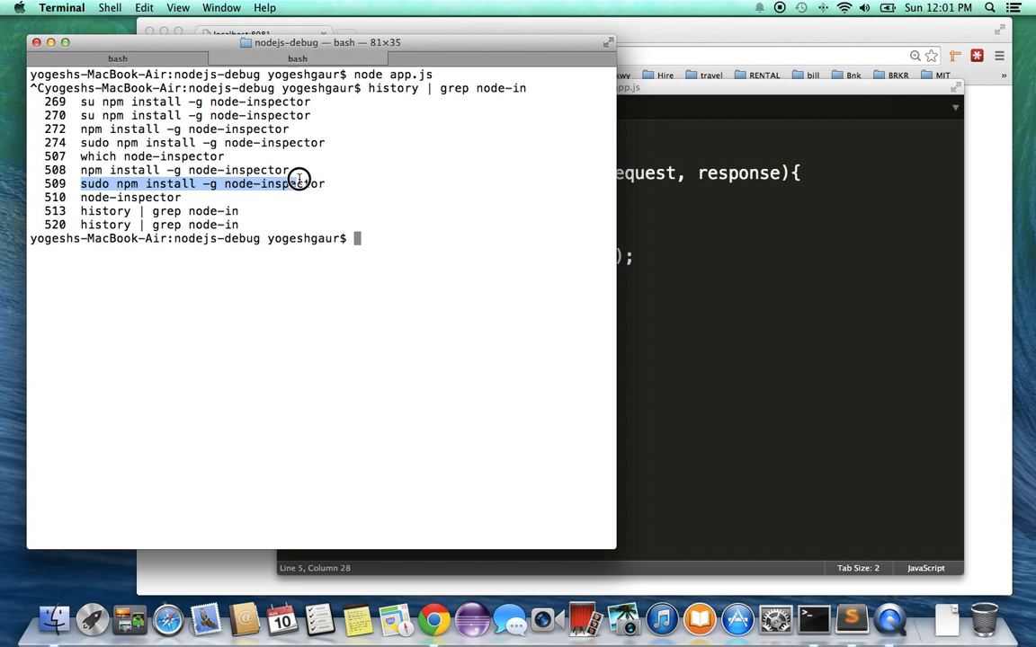
right_click(297, 183)
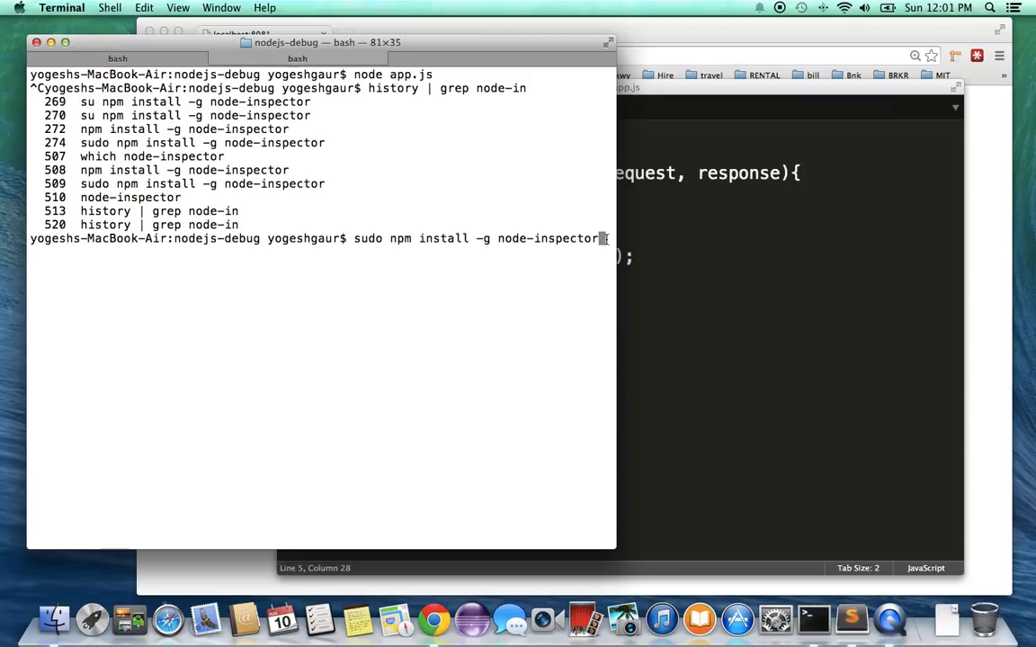
Step: Clear the pasted install command and enter 'node-debug app' instead
key(Backspace)
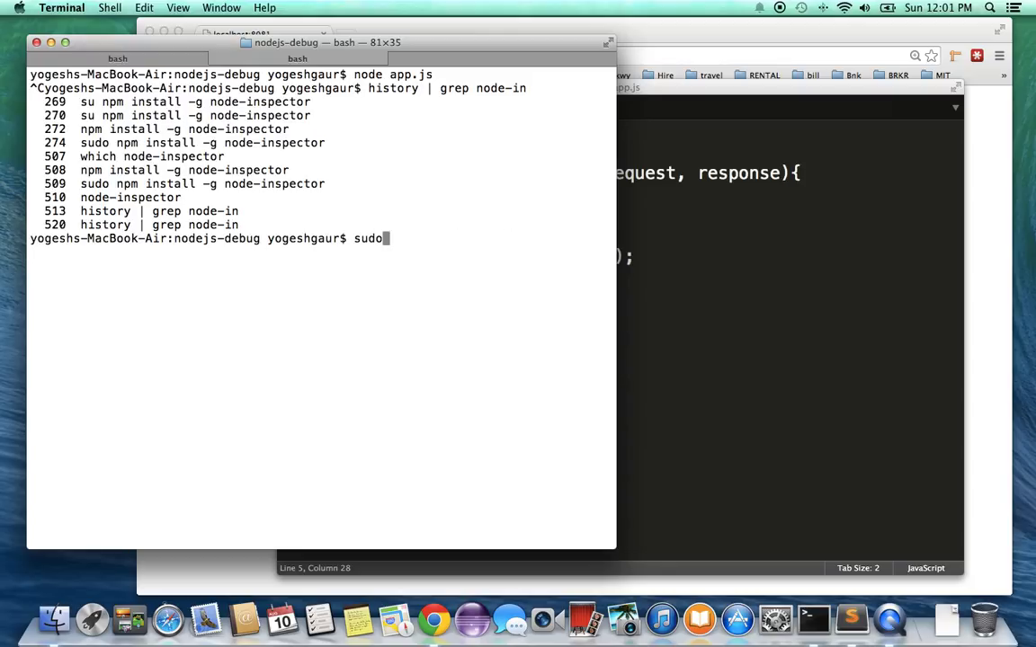
key(ctrl+u)
text(node-d)
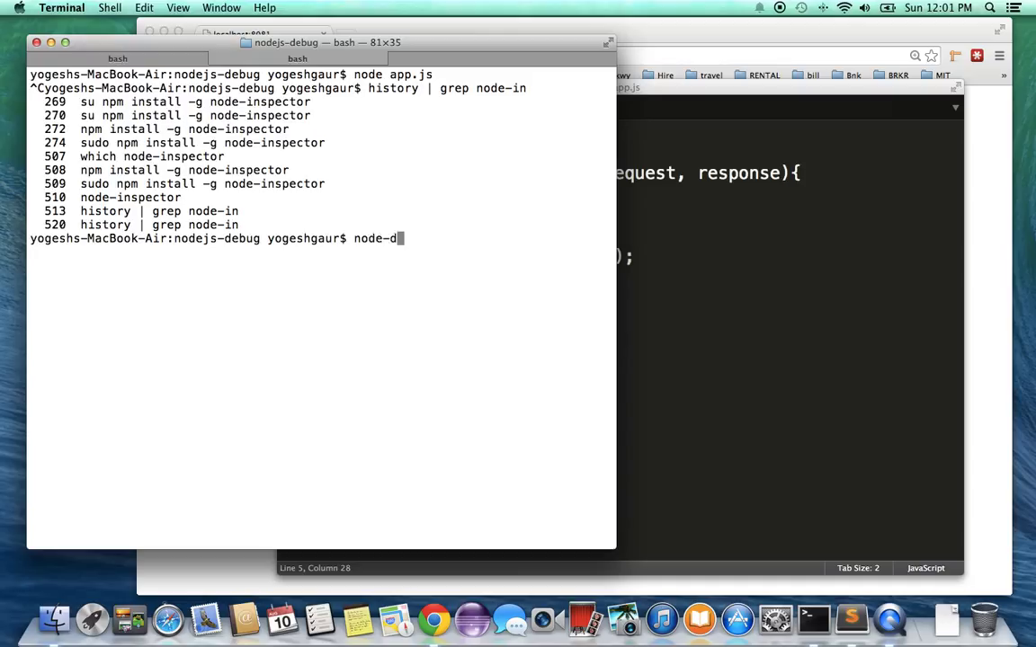
text(ebug app)
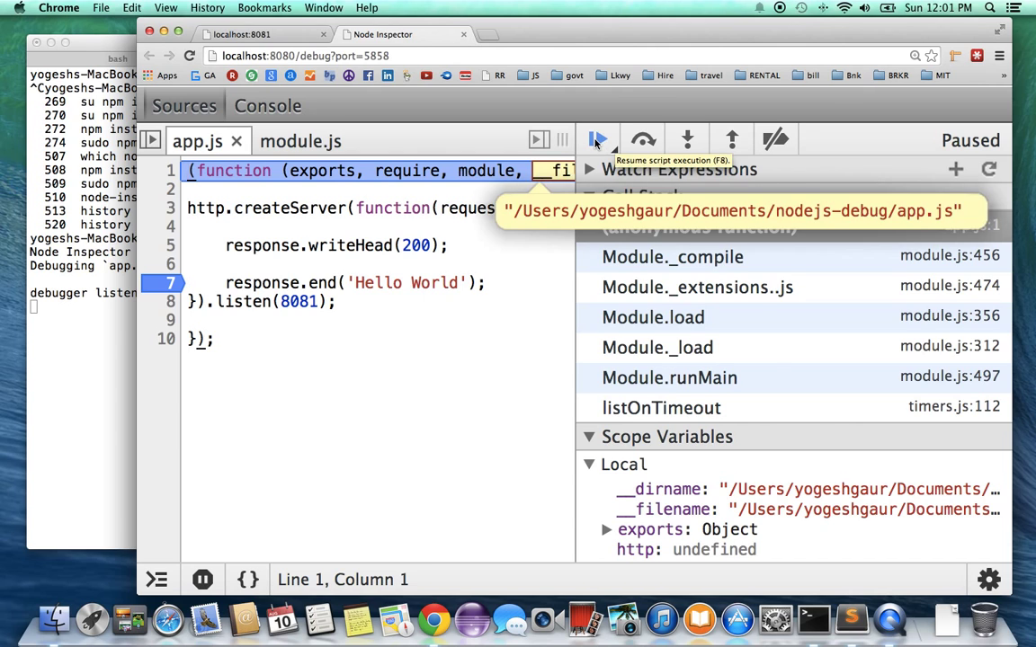
Step: Resume script execution, reload localhost:8081 to send a new request, and return to the debugger
click(597, 141)
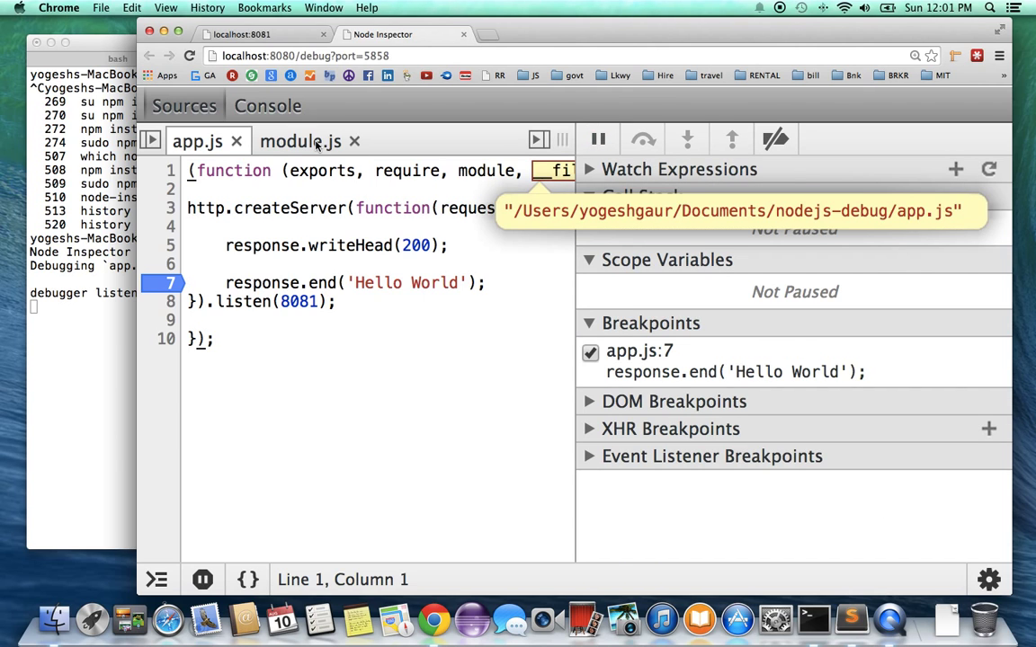
click(261, 34)
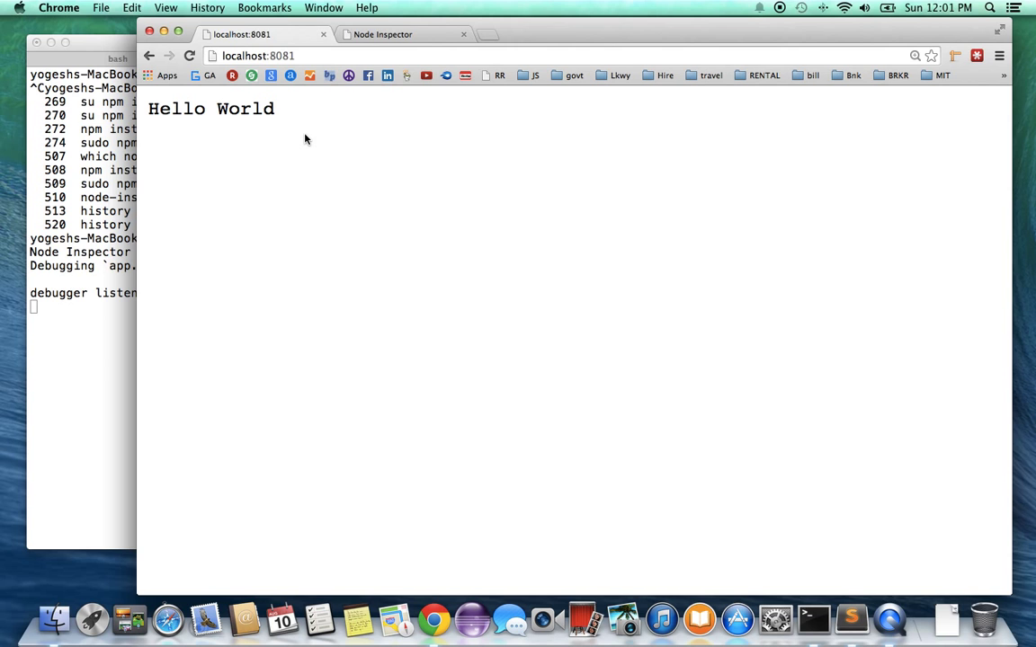
click(190, 54)
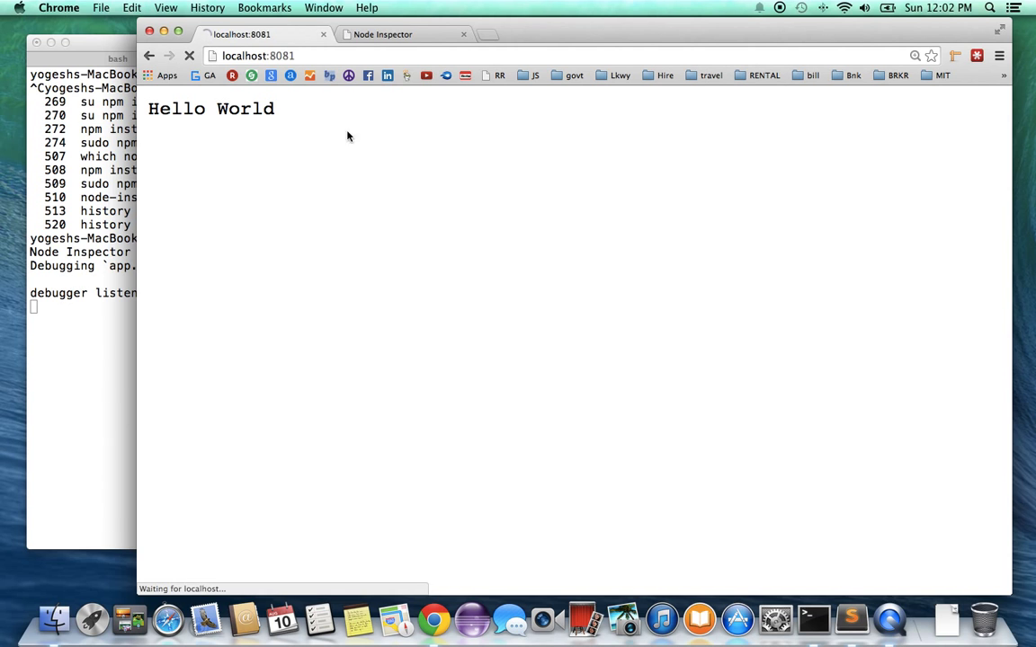
click(381, 34)
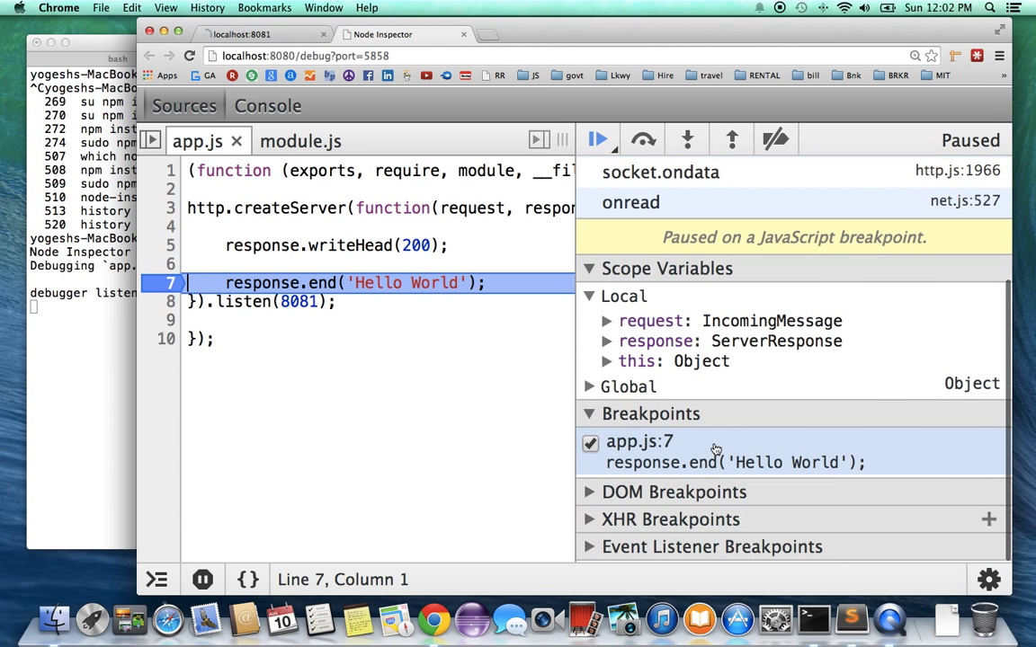
Step: Expand the request object under Local scope and scroll through its properties
click(608, 320)
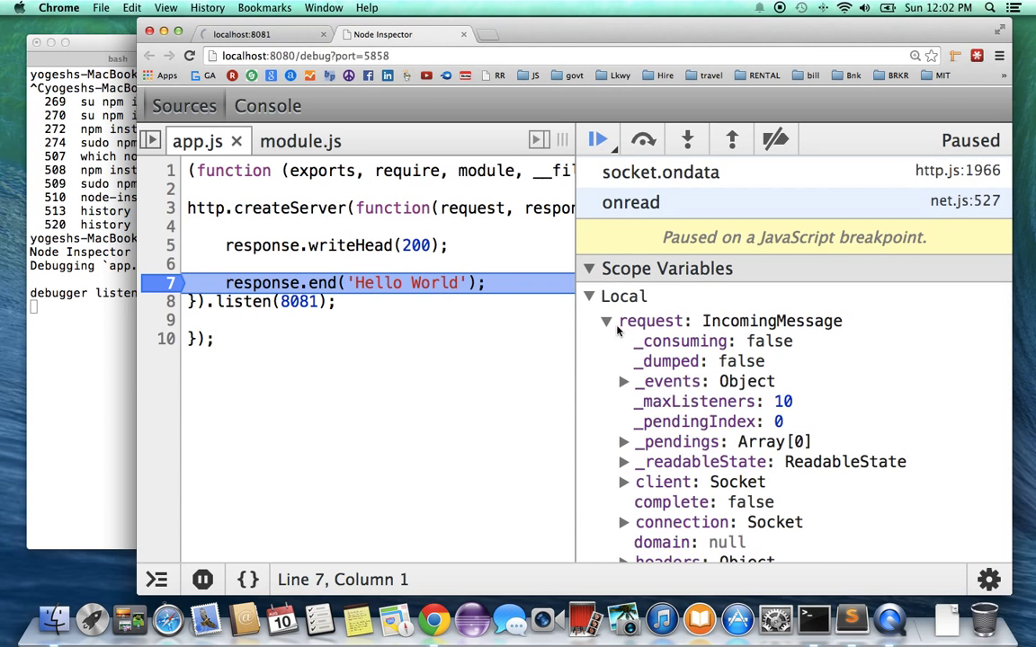
scroll(down, 3)
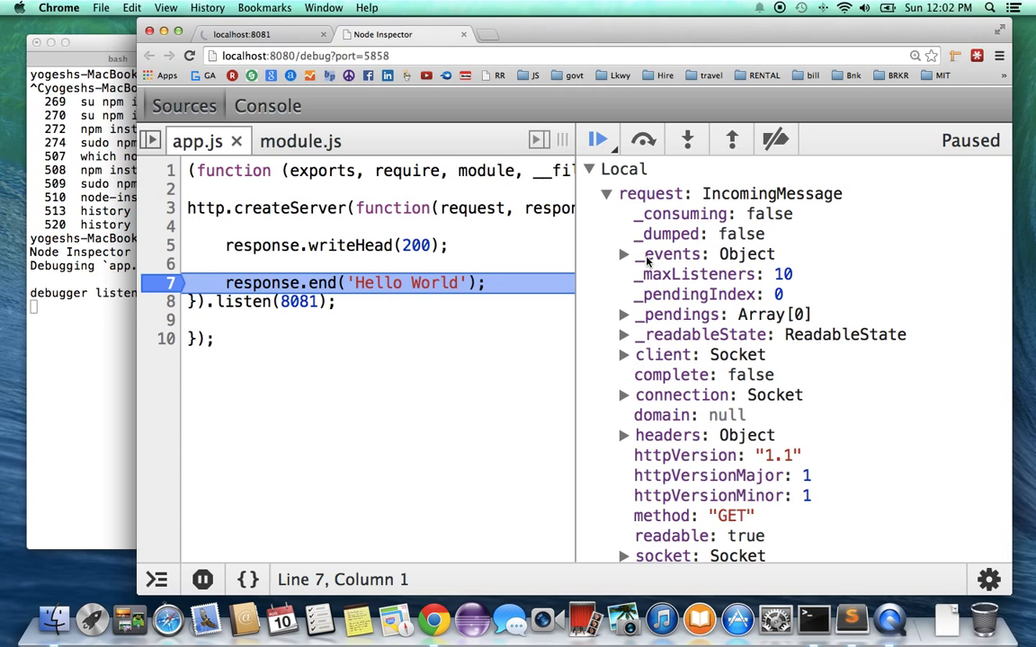
mouse_move(597, 140)
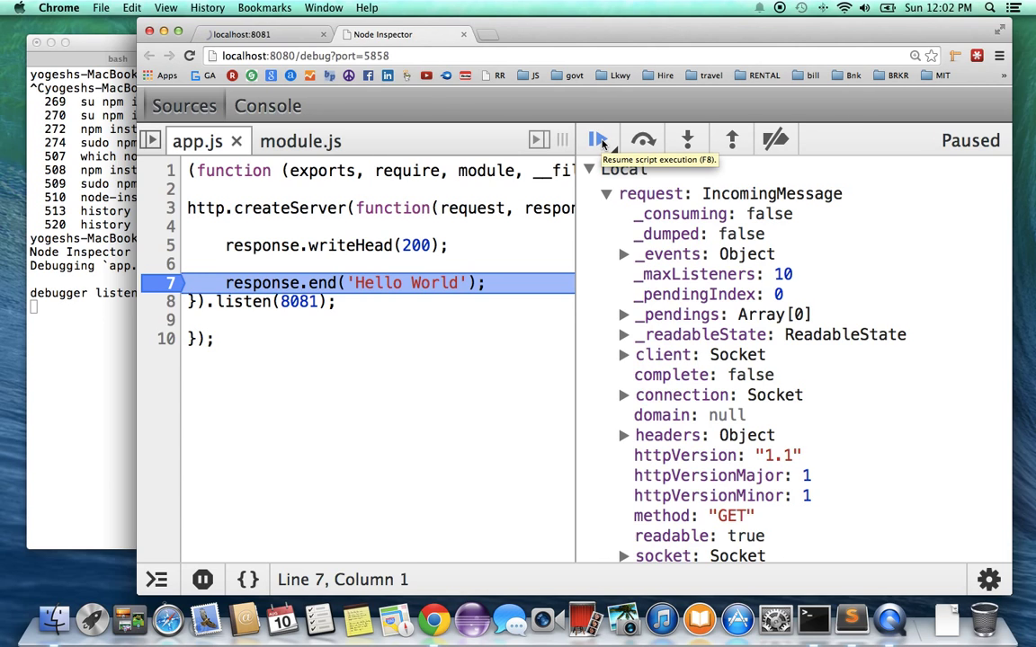
mouse_move(599, 140)
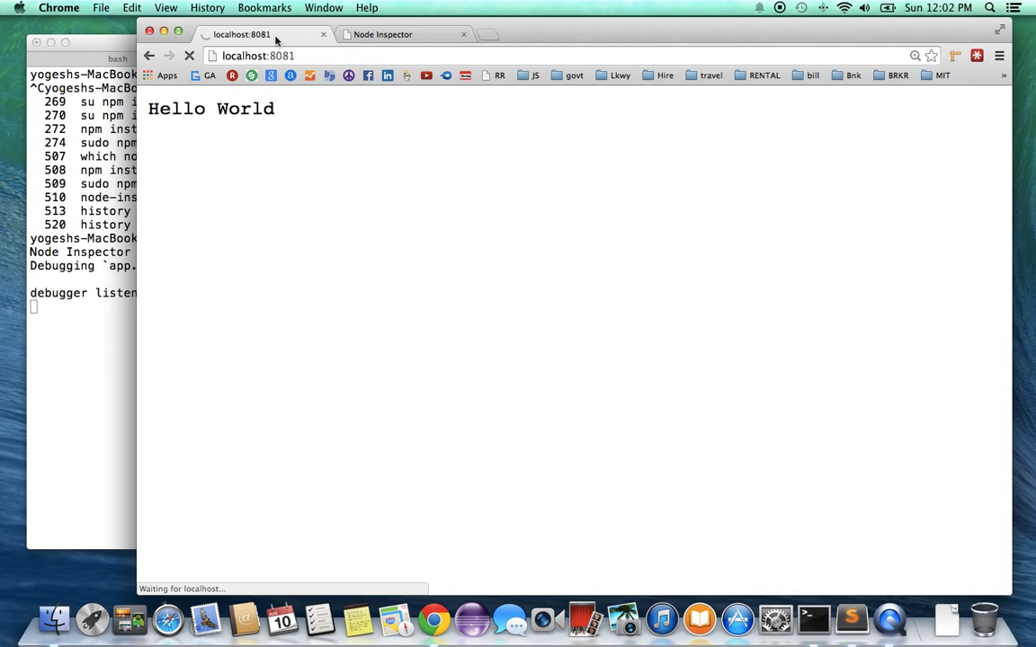
Step: Check the still-loading Hello World page and return to the debugger paused at line 7
click(381, 34)
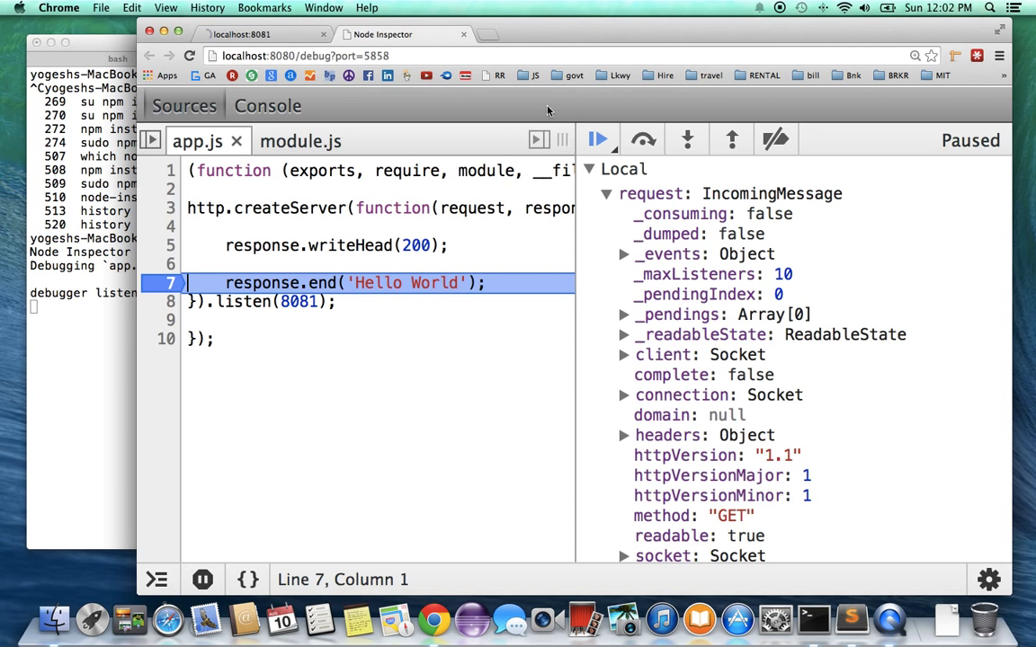
click(241, 34)
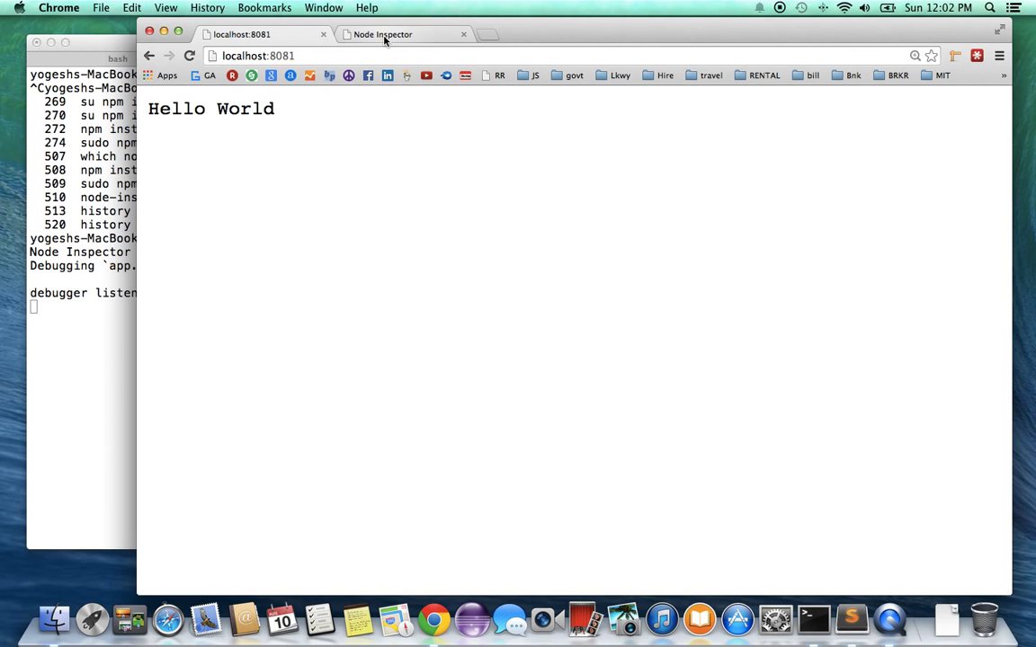
click(382, 34)
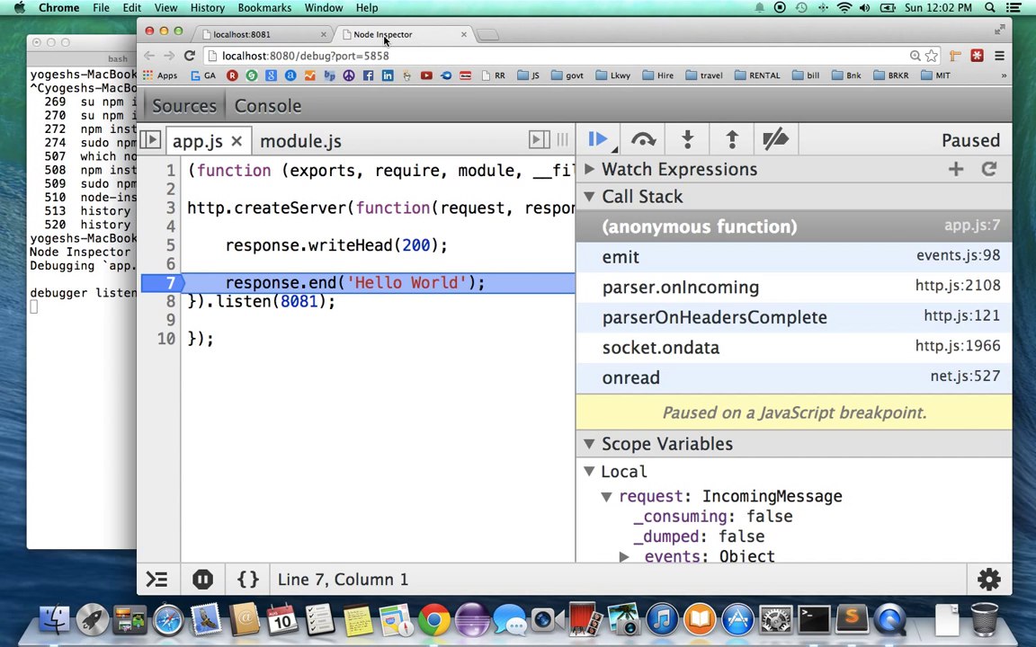